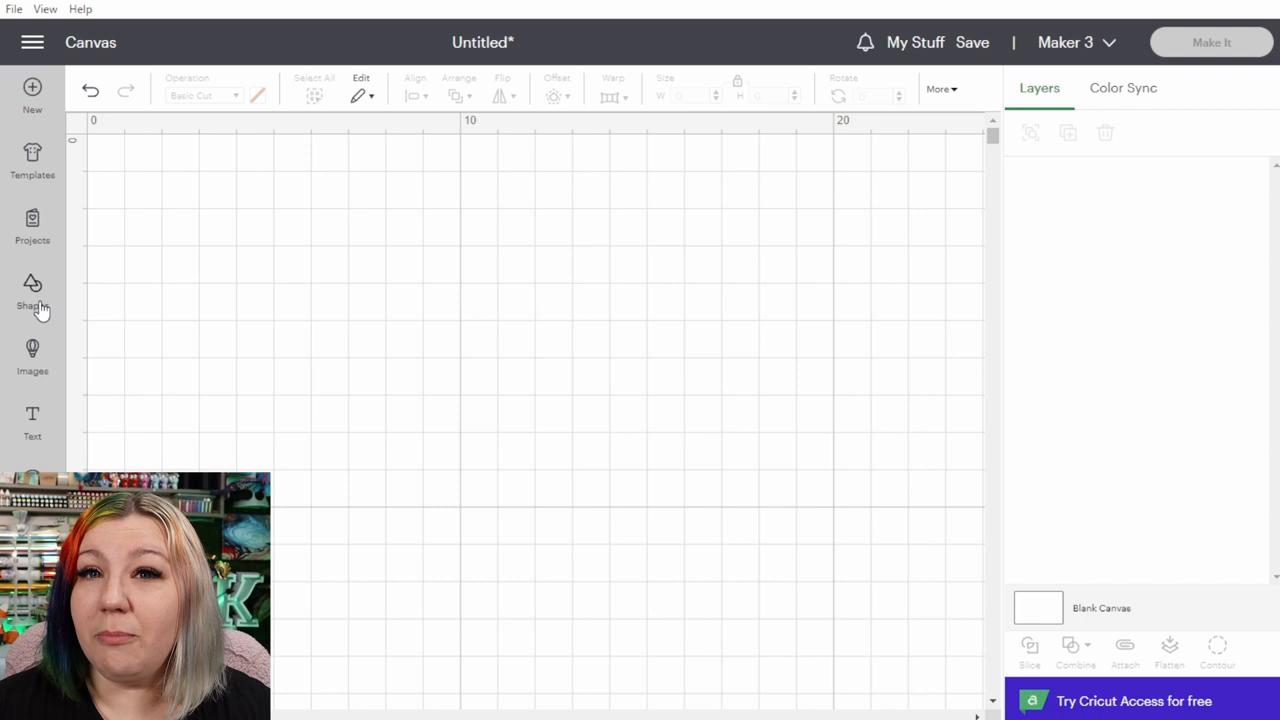
Insert an oval and a diamond from the Shapes library onto the canvas.
left_click(32, 290)
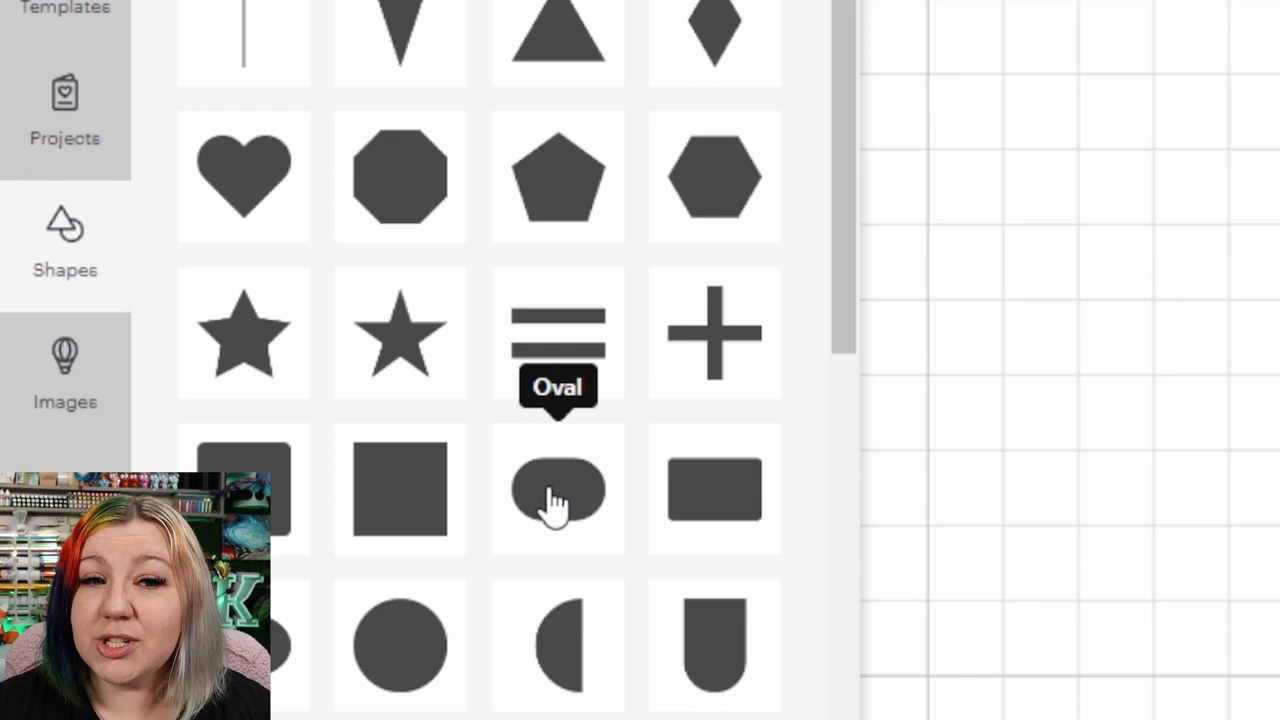
left_click(557, 490)
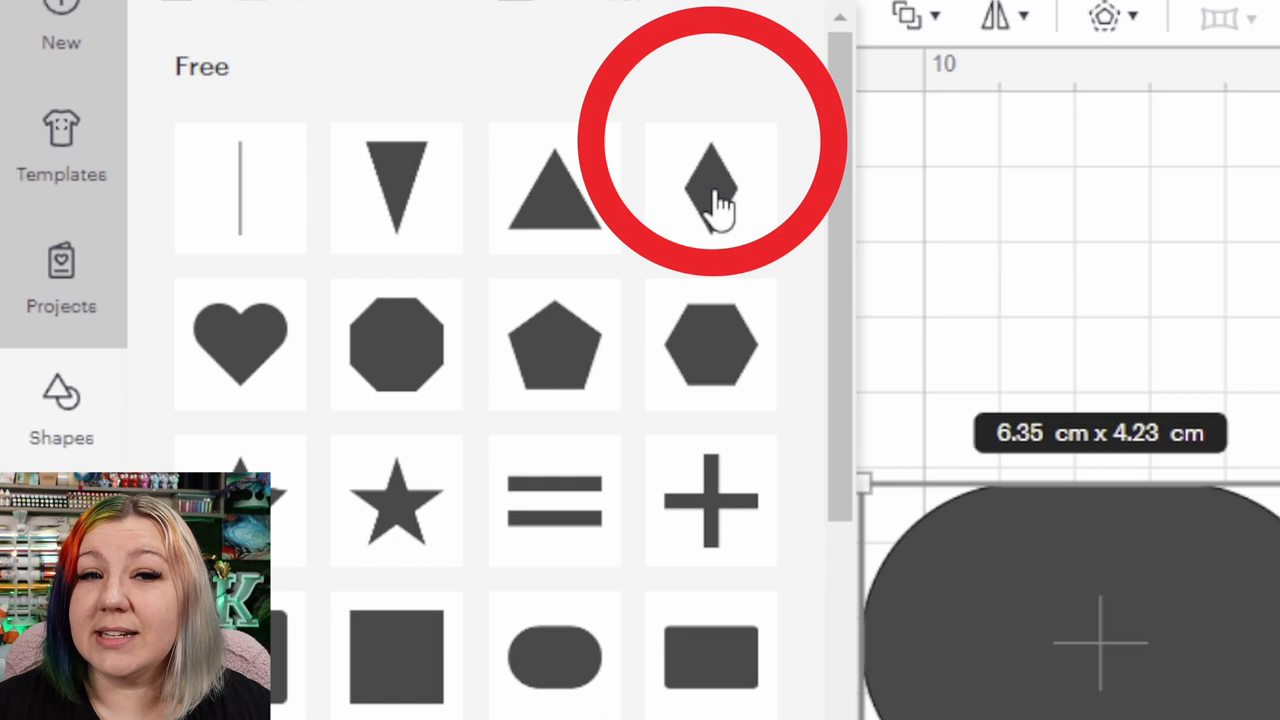
left_click(710, 185)
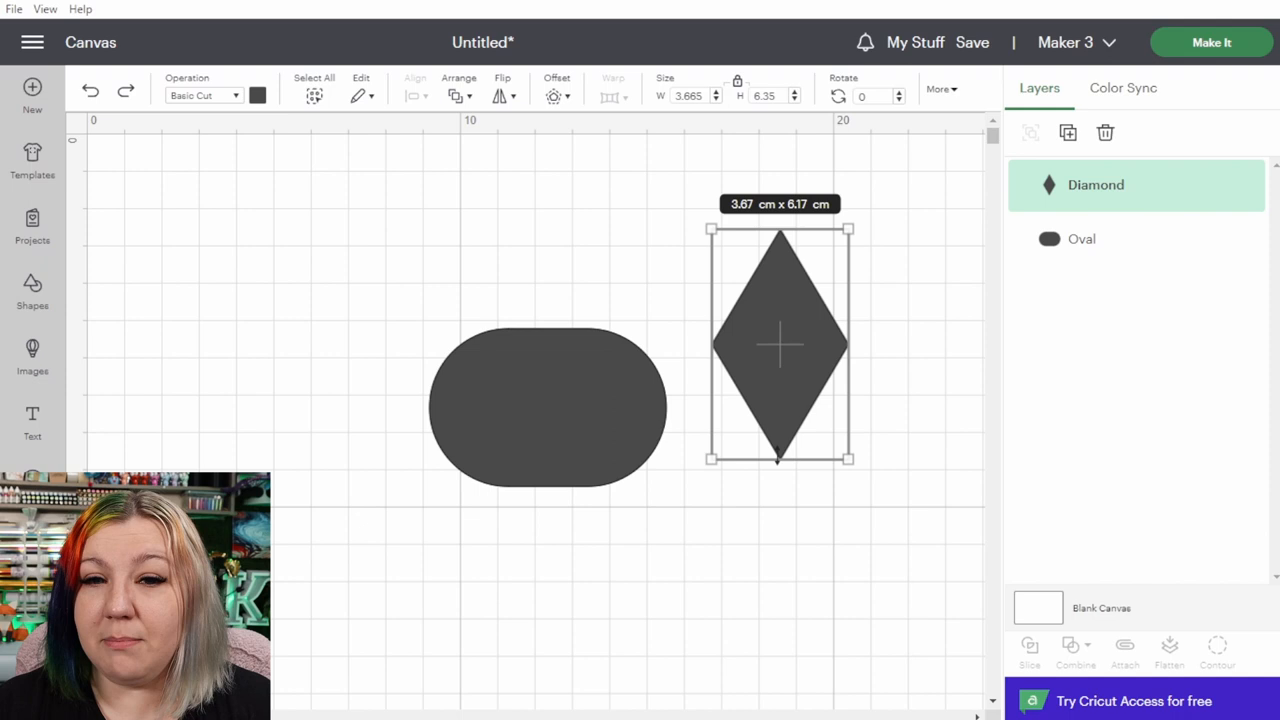
Enlarge the diamond and center the oval across it with Align Center.
left_click_drag(778, 459, 778, 410)
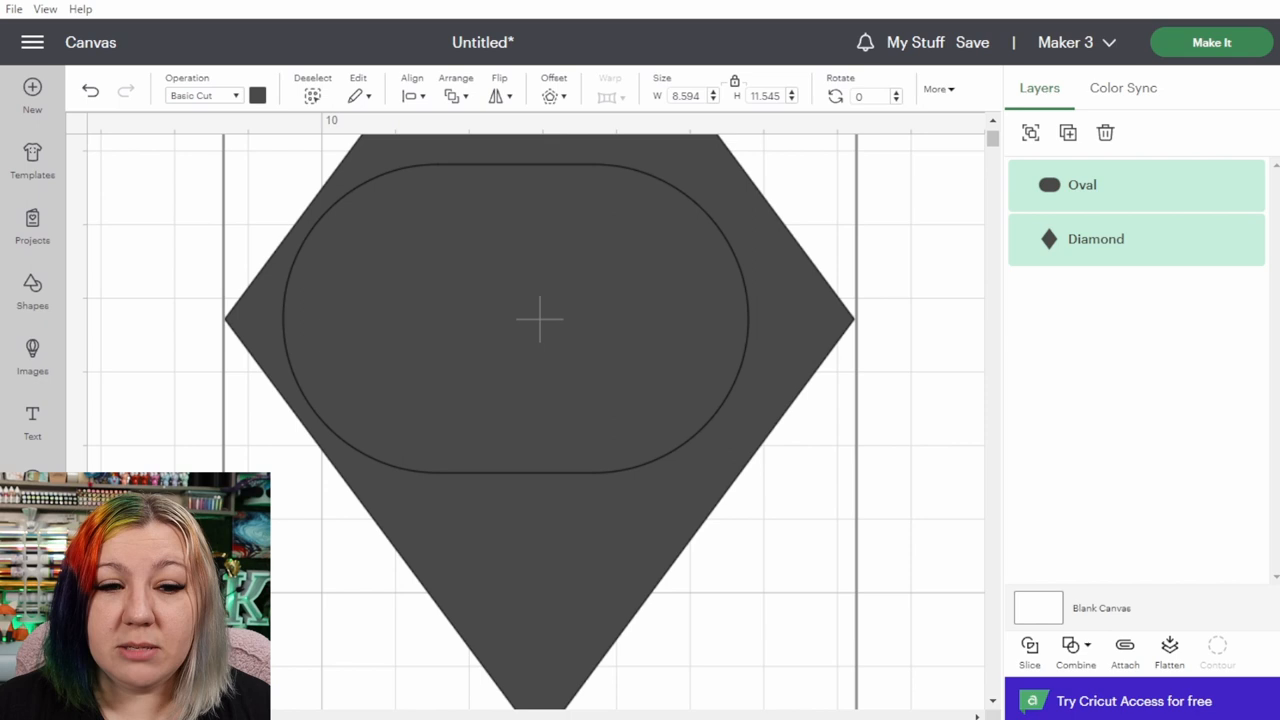
left_click(1081, 184)
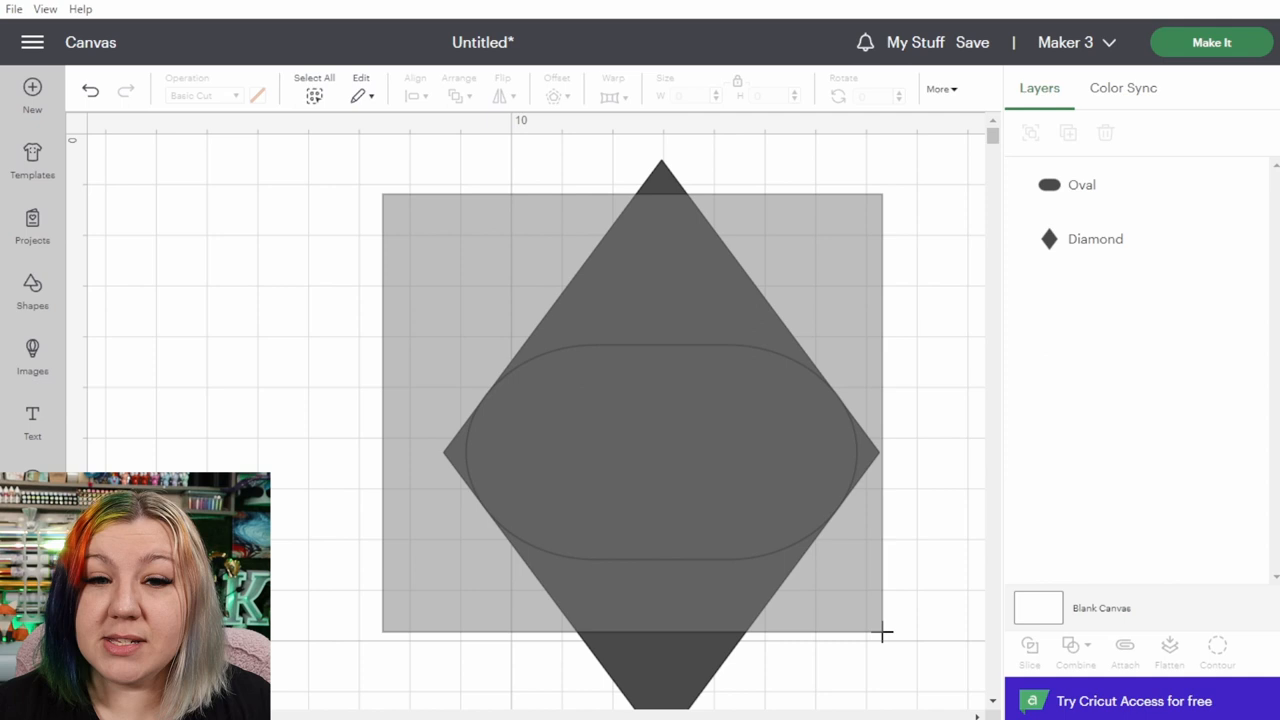
left_click(1029, 650)
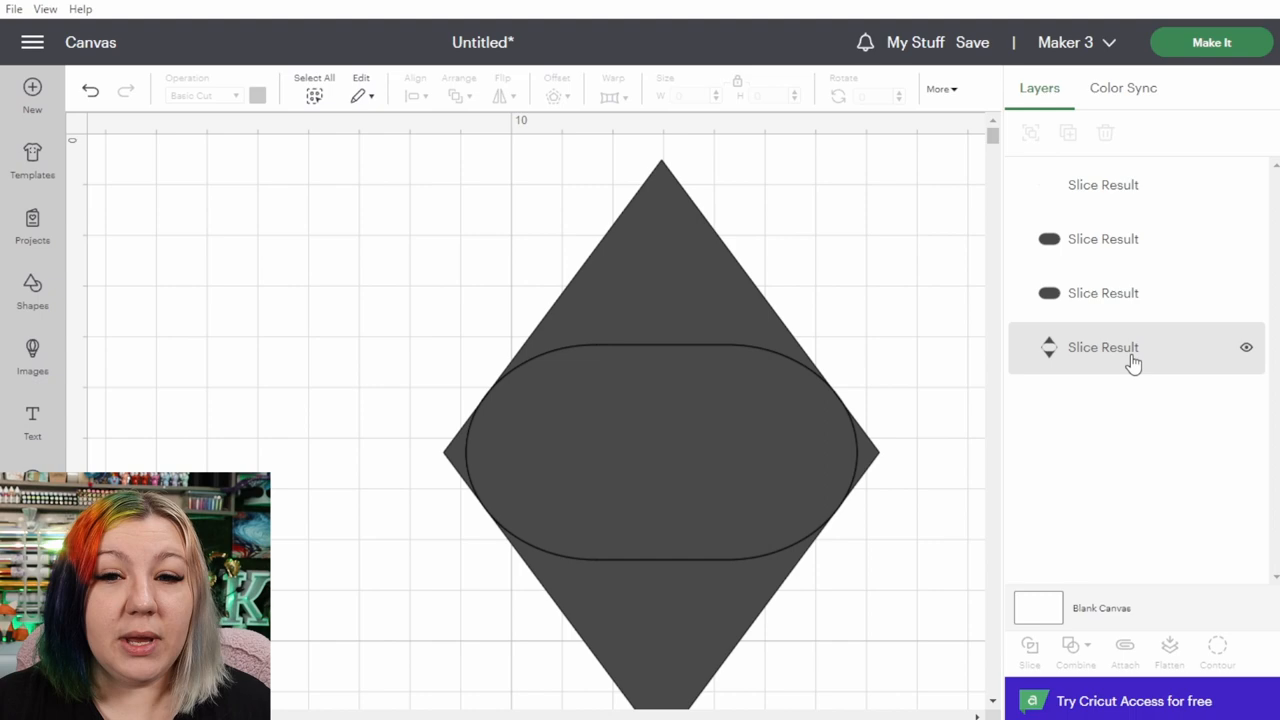
left_click(1217, 650)
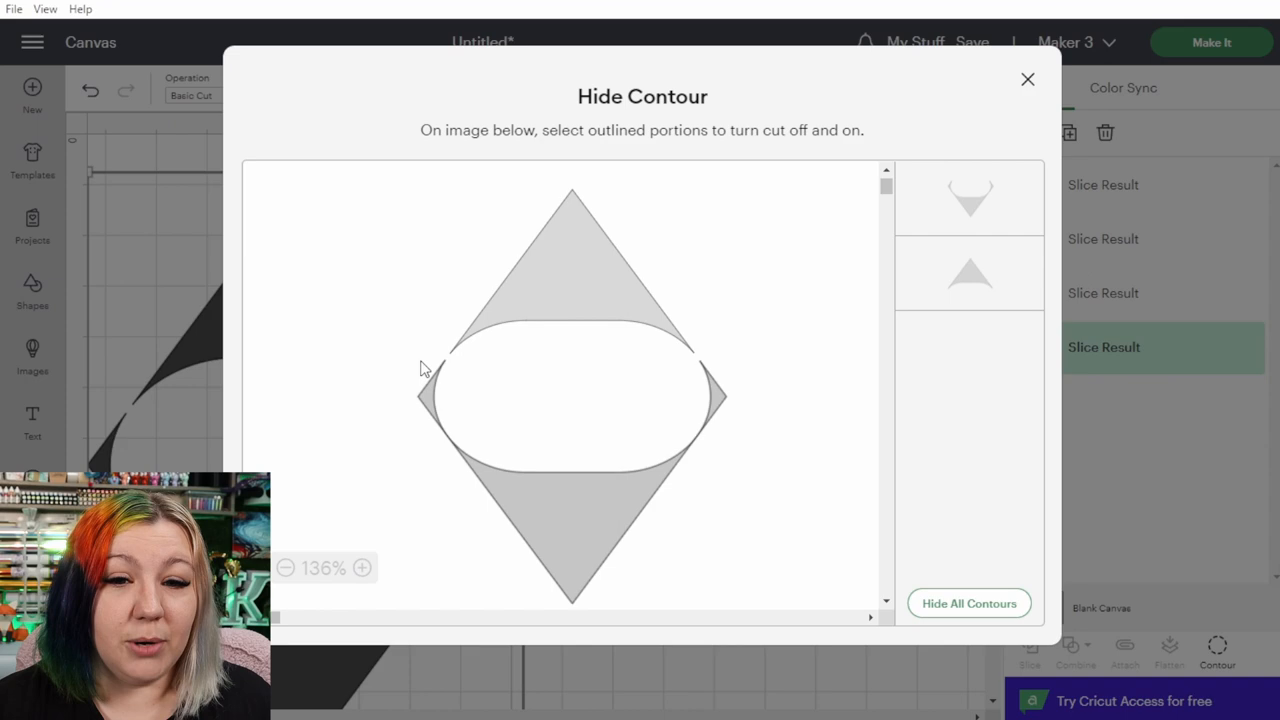
left_click(1027, 79)
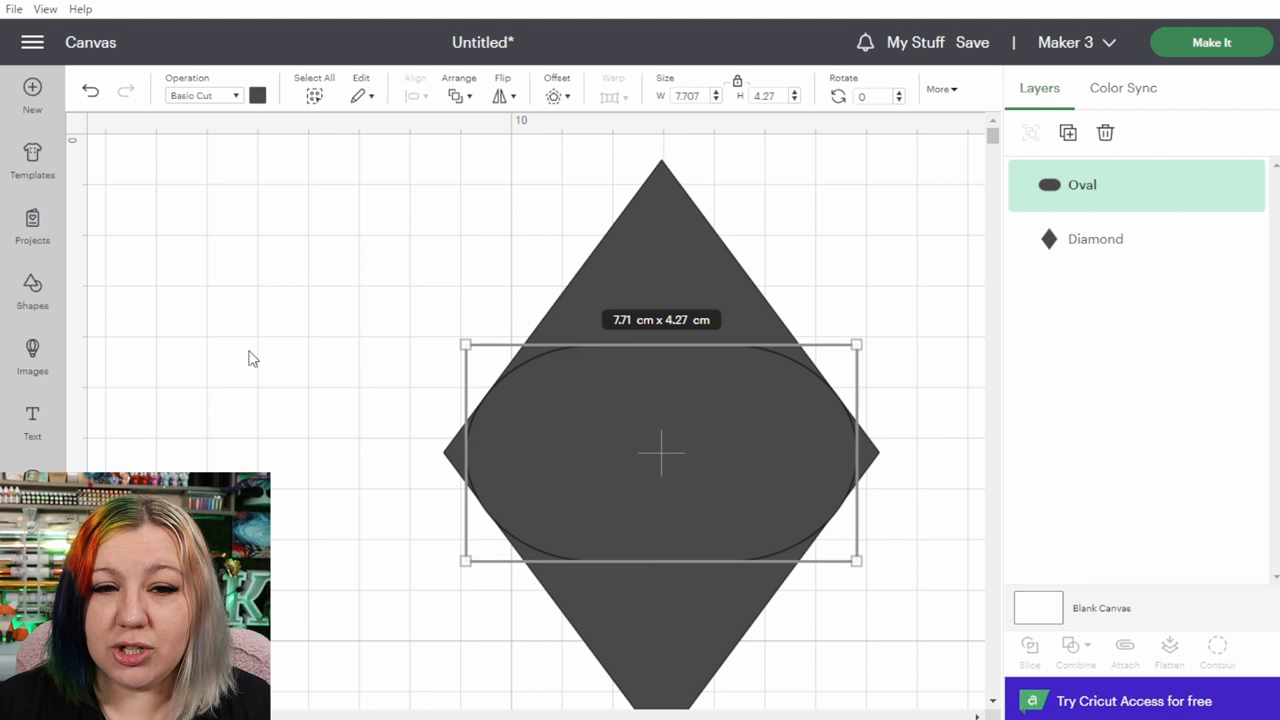
Slice the oval and diamond, then hide the diamond piece's left and right tips.
left_click(1029, 650)
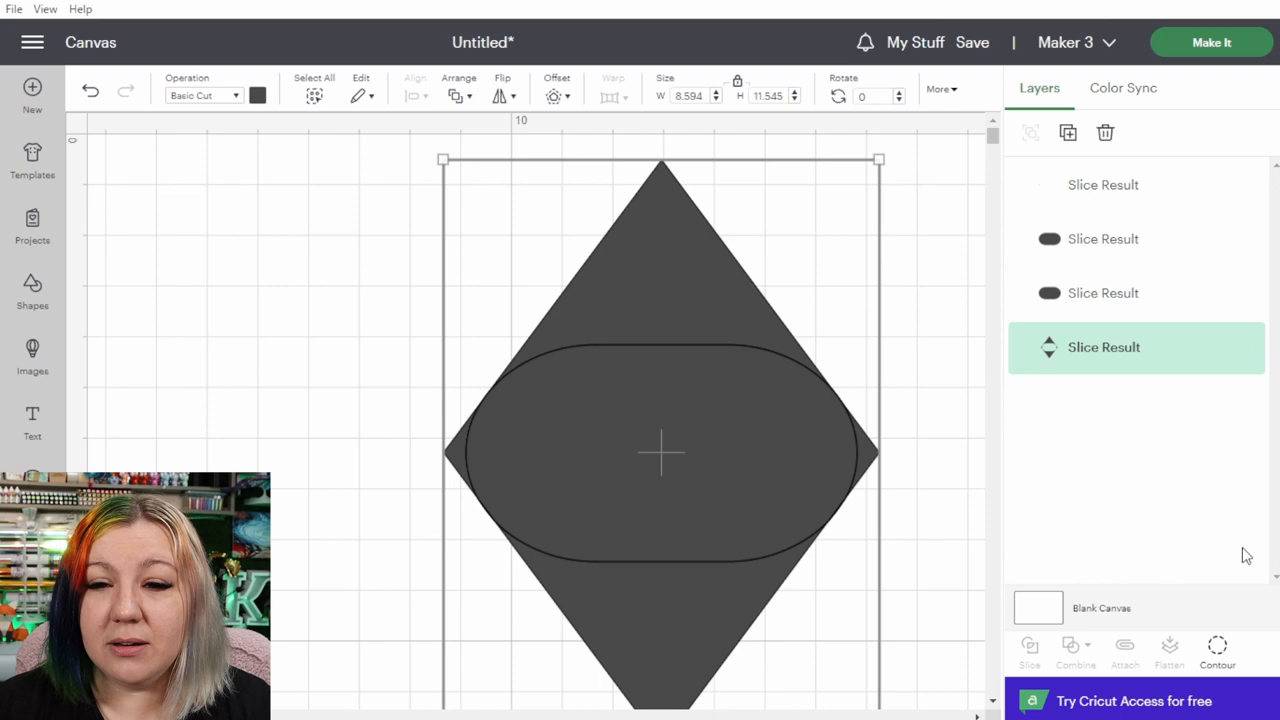
left_click(1217, 650)
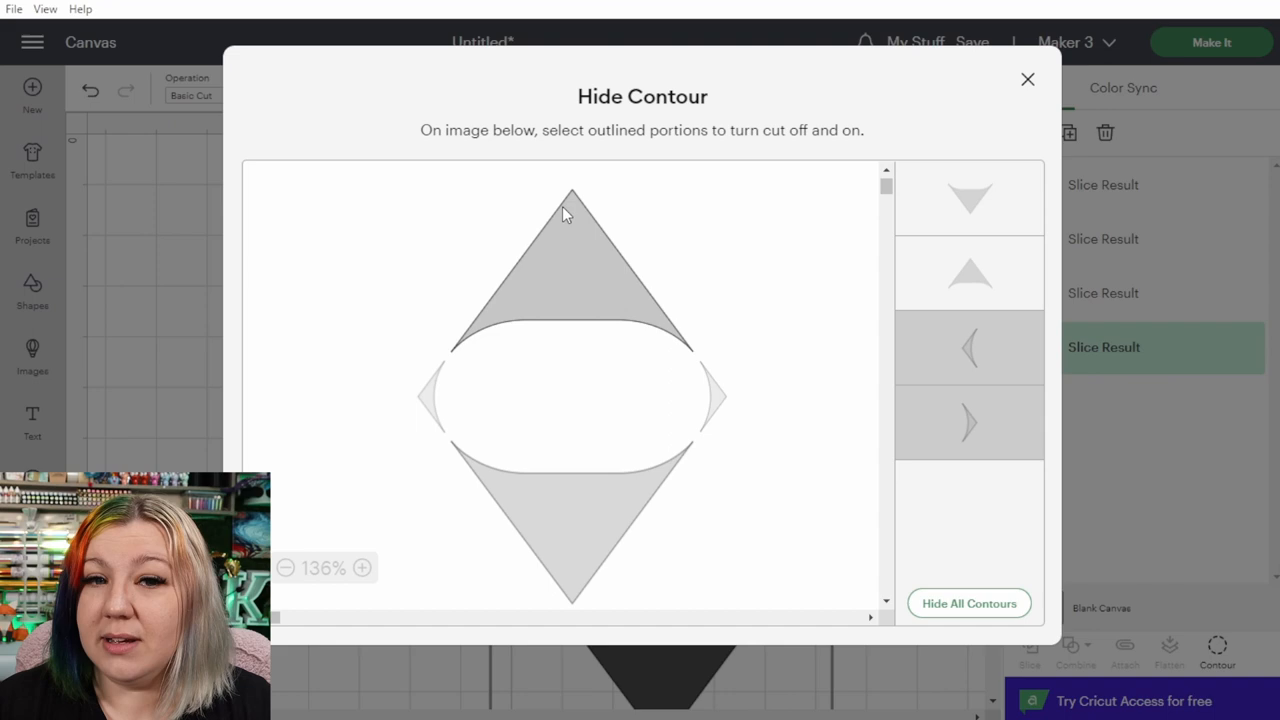
left_click(1027, 79)
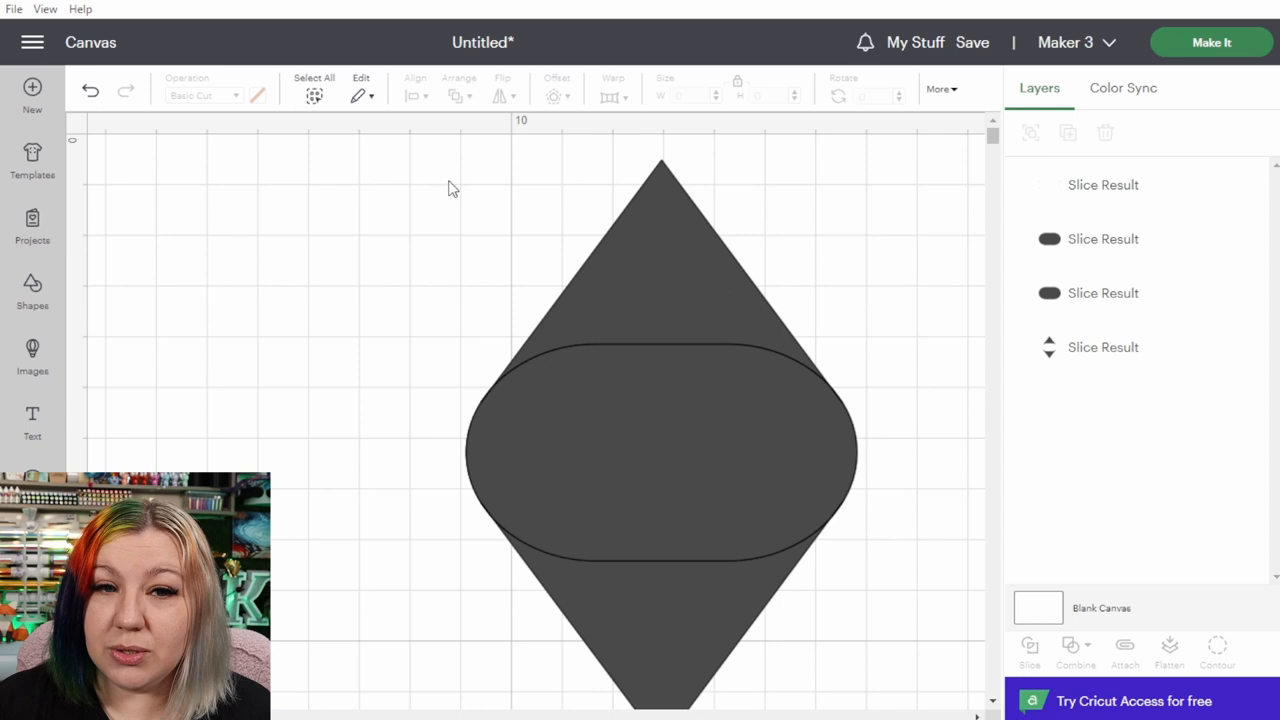
Select all sliced pieces and weld them into one rounded diamond.
left_click(1075, 650)
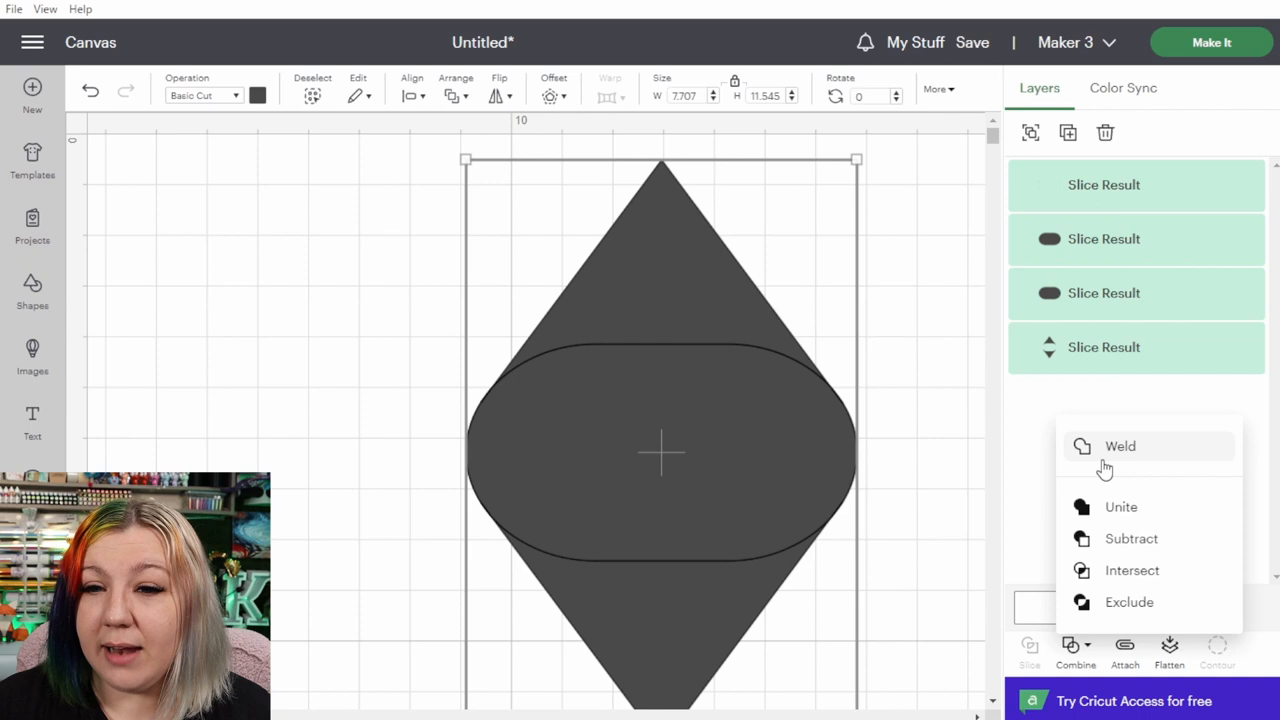
left_click(1120, 446)
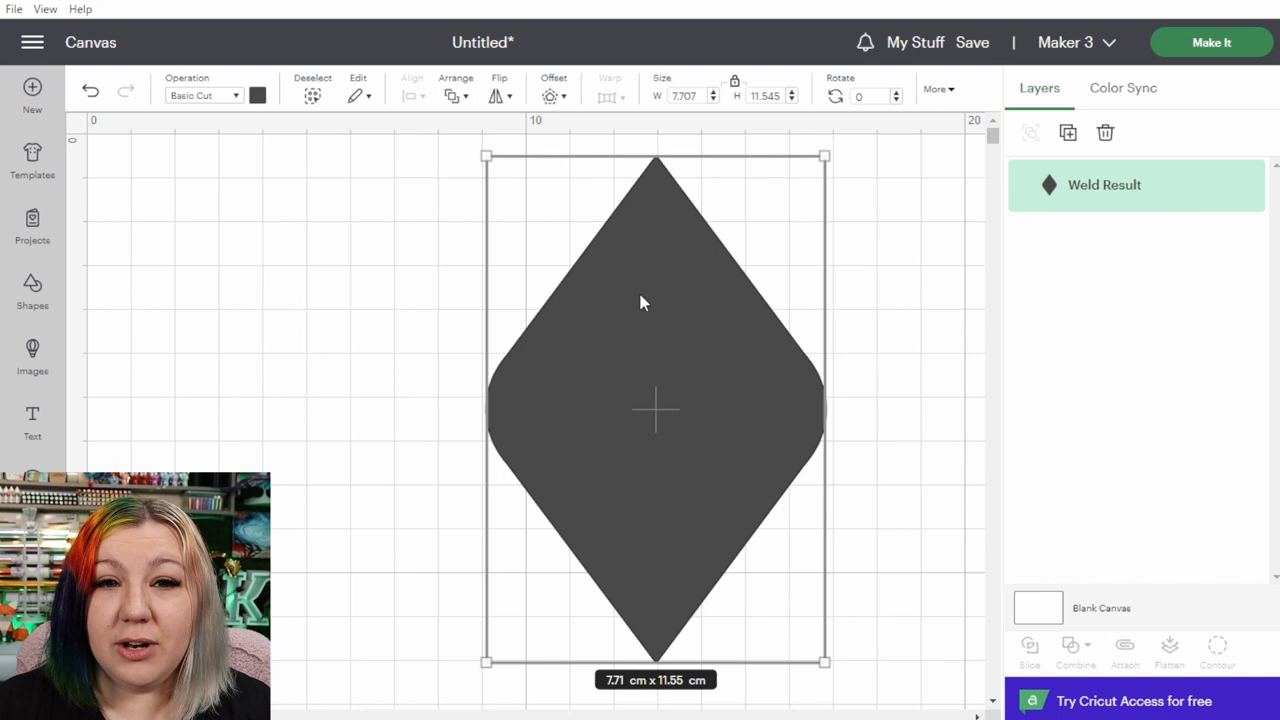
left_click(485, 275)
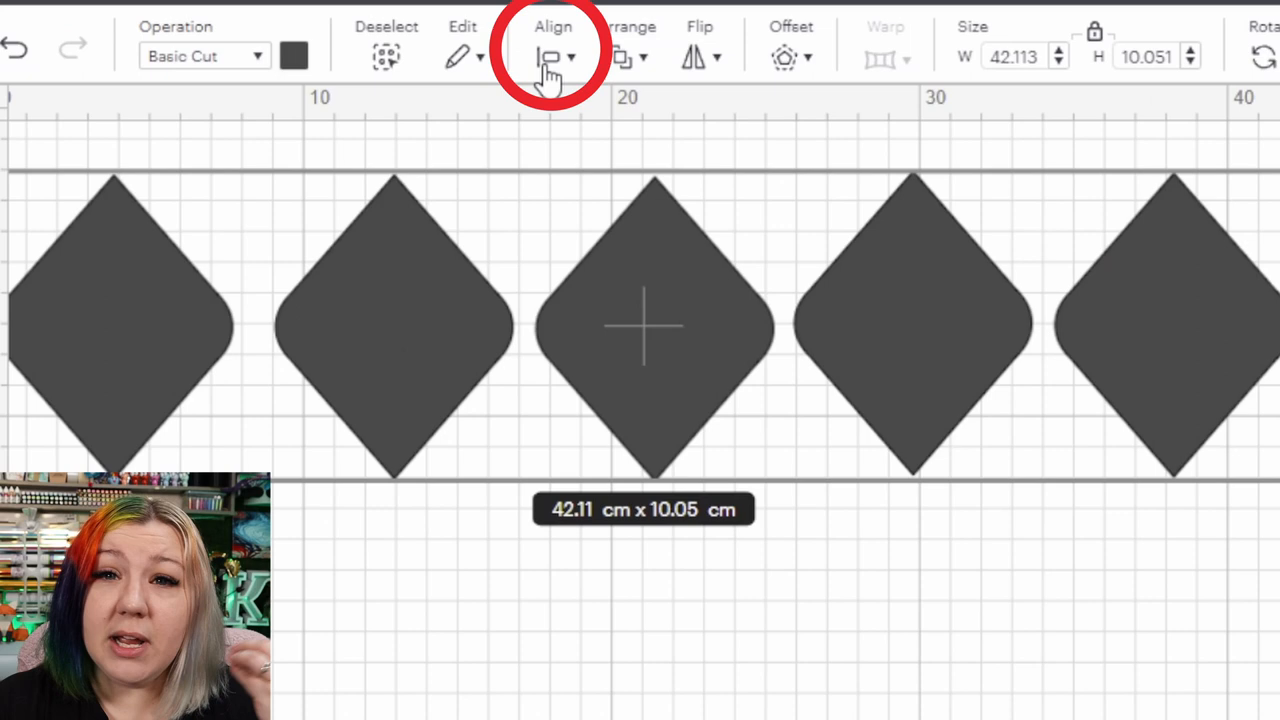
Center the five diamonds vertically and distribute them evenly horizontally.
left_click(553, 56)
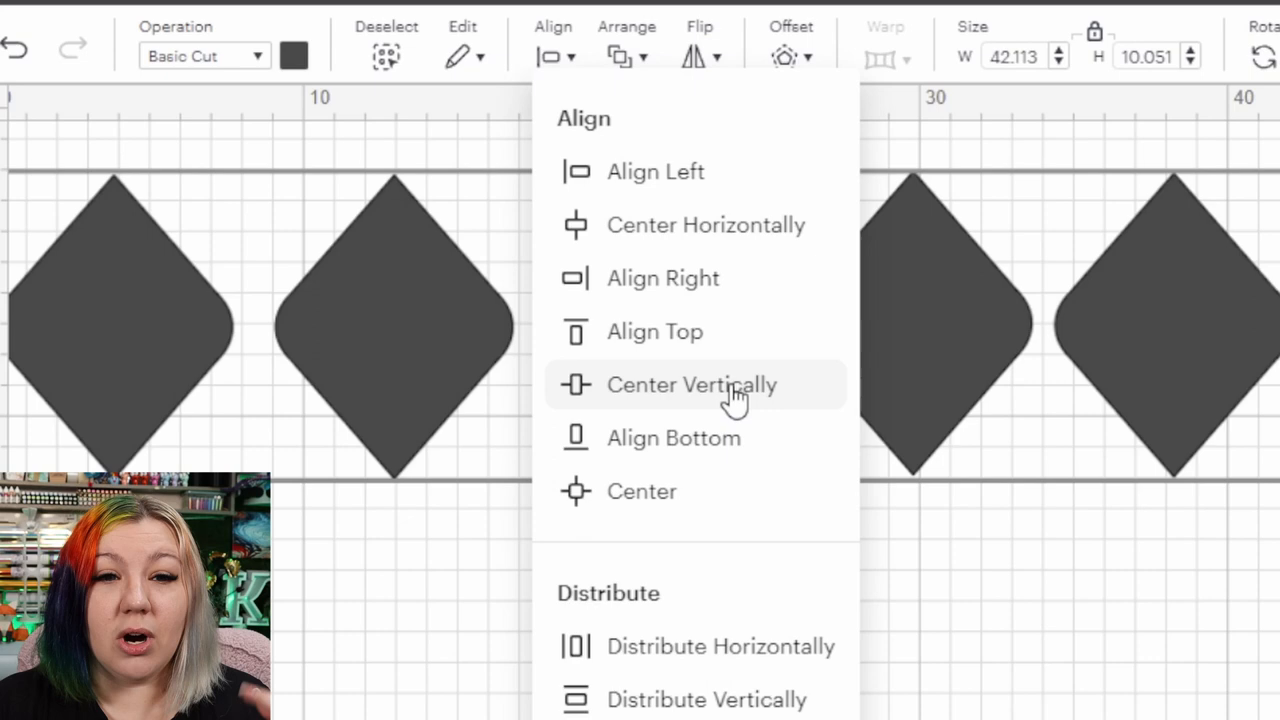
left_click(691, 385)
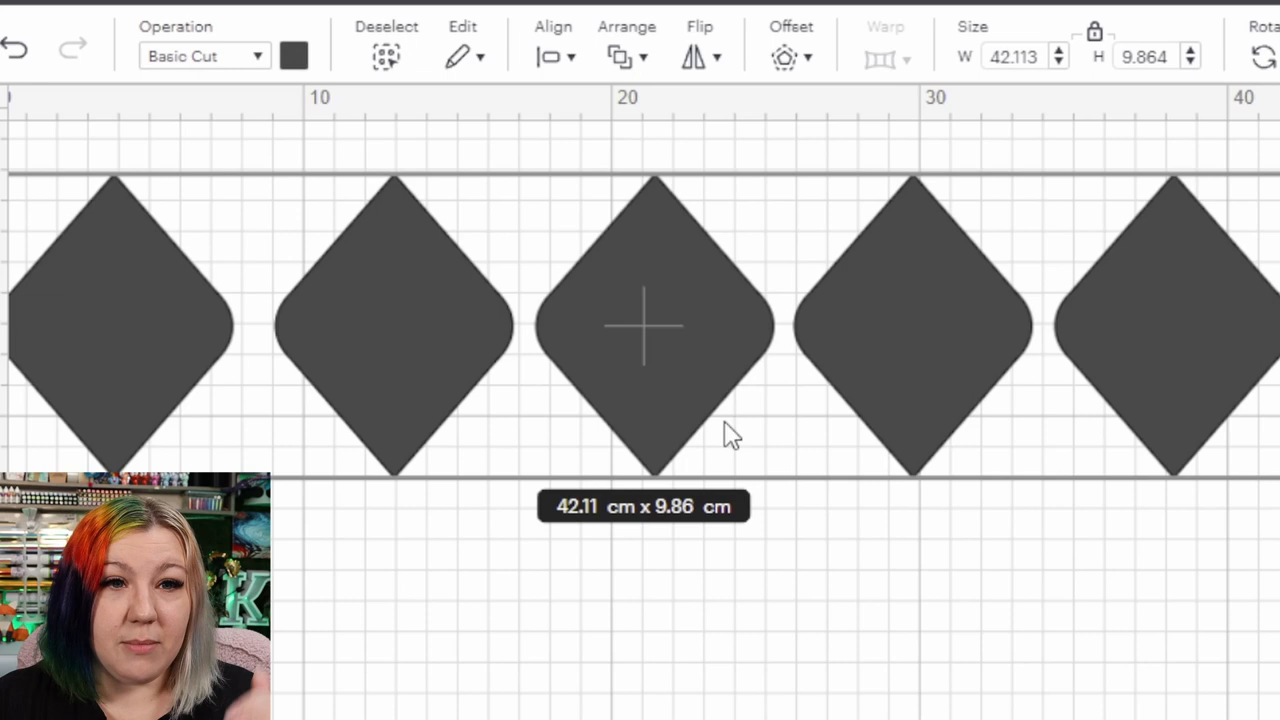
left_click(552, 40)
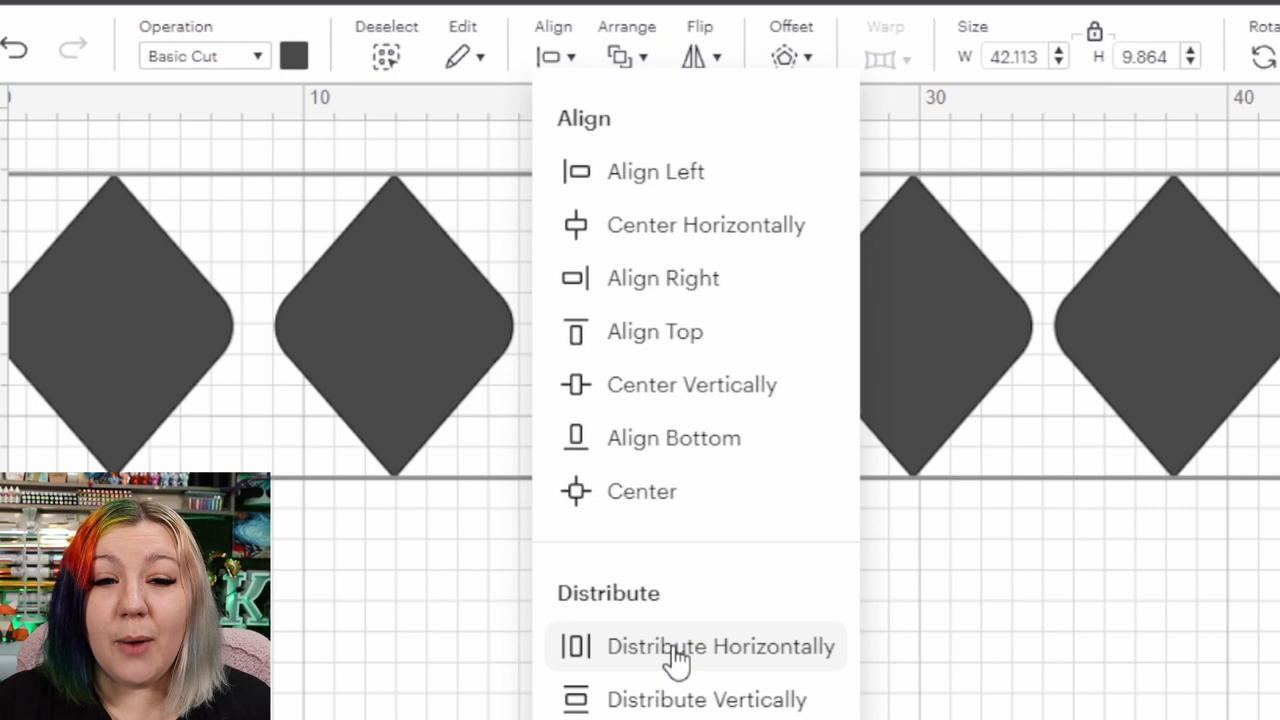
left_click(720, 646)
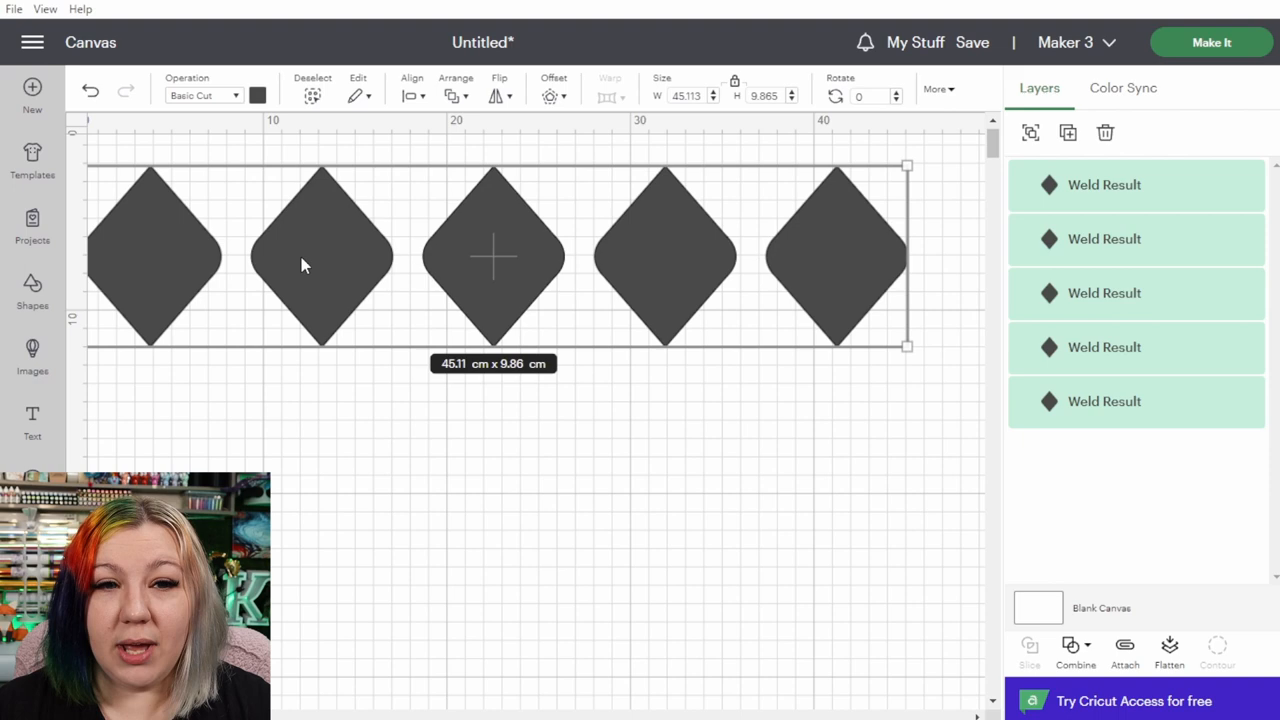
left_click(1030, 132)
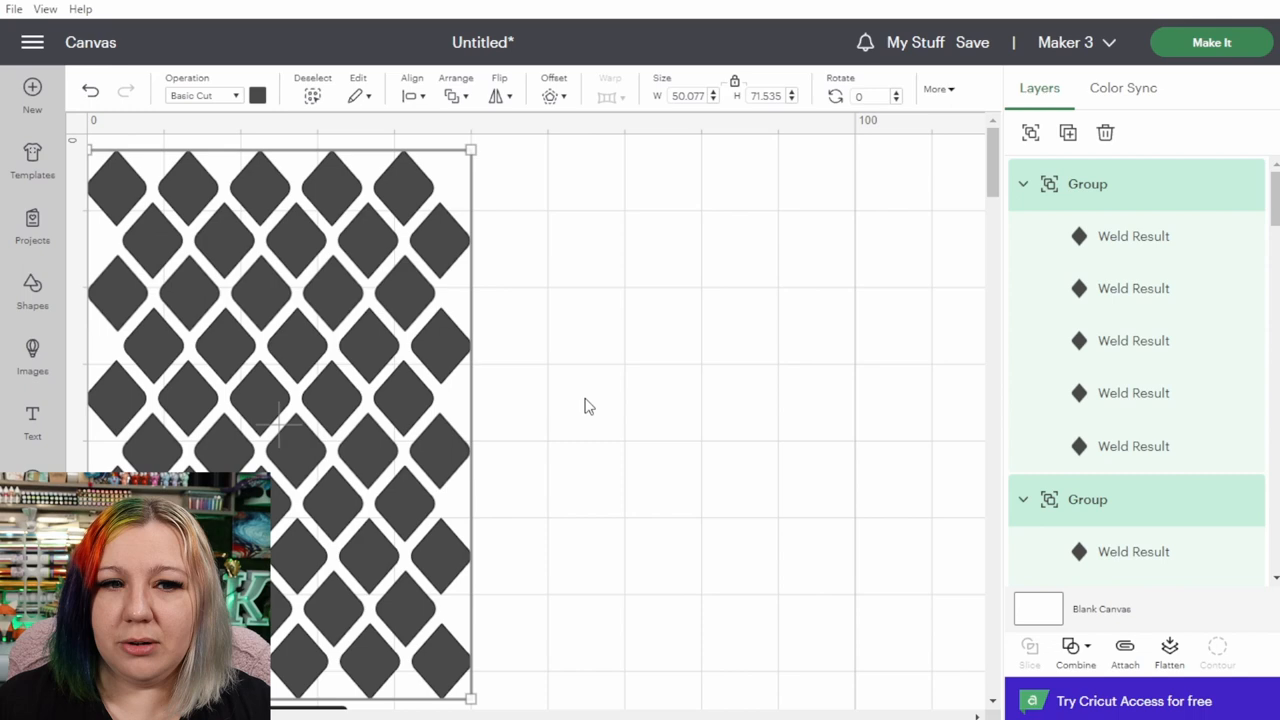
Deselect the finished diamond lattice pattern.
left_click(32, 290)
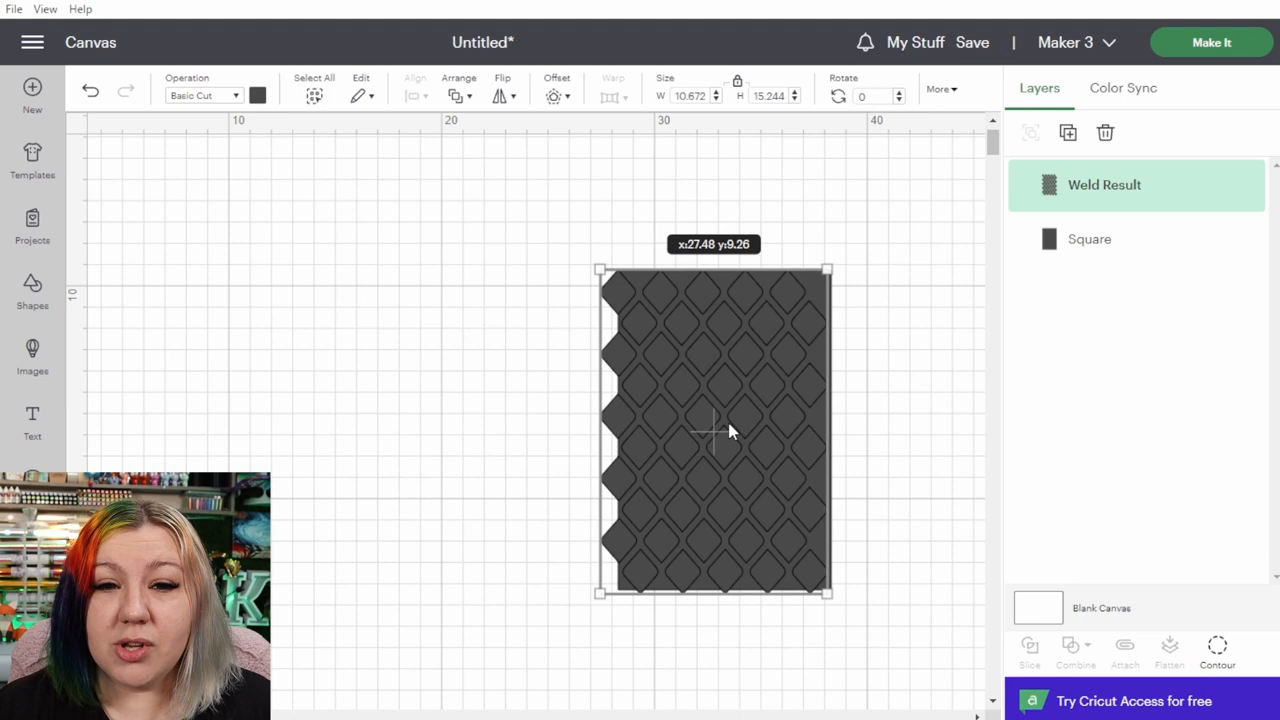
Scale the lattice past the rectangle's edges, center it, and select both.
left_click_drag(828, 592, 853, 612)
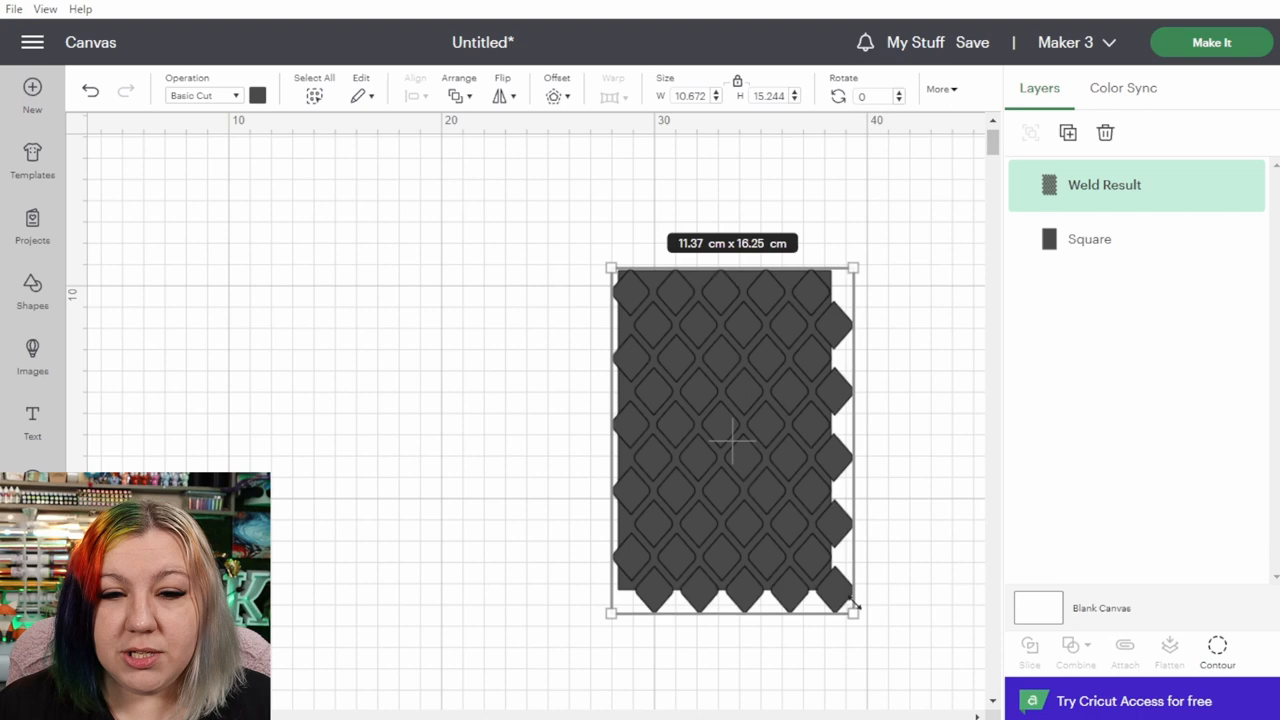
left_click_drag(853, 611, 874, 661)
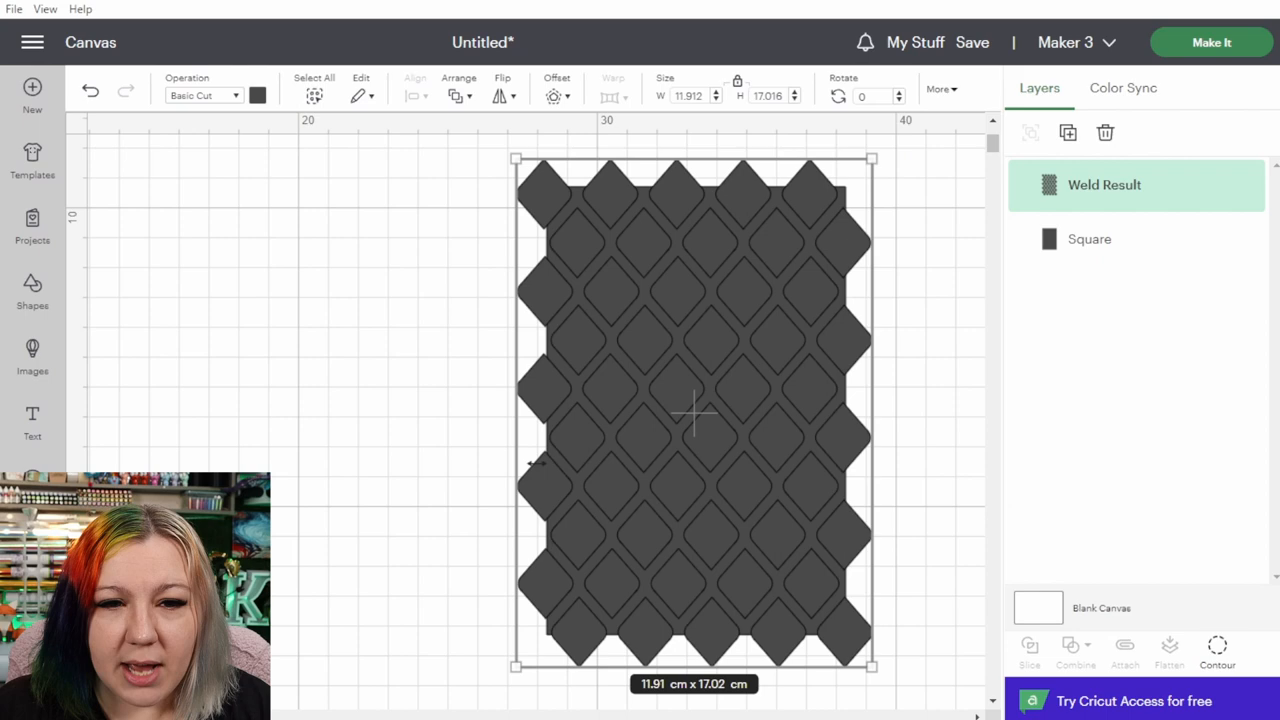
left_click_drag(694, 410, 705, 420)
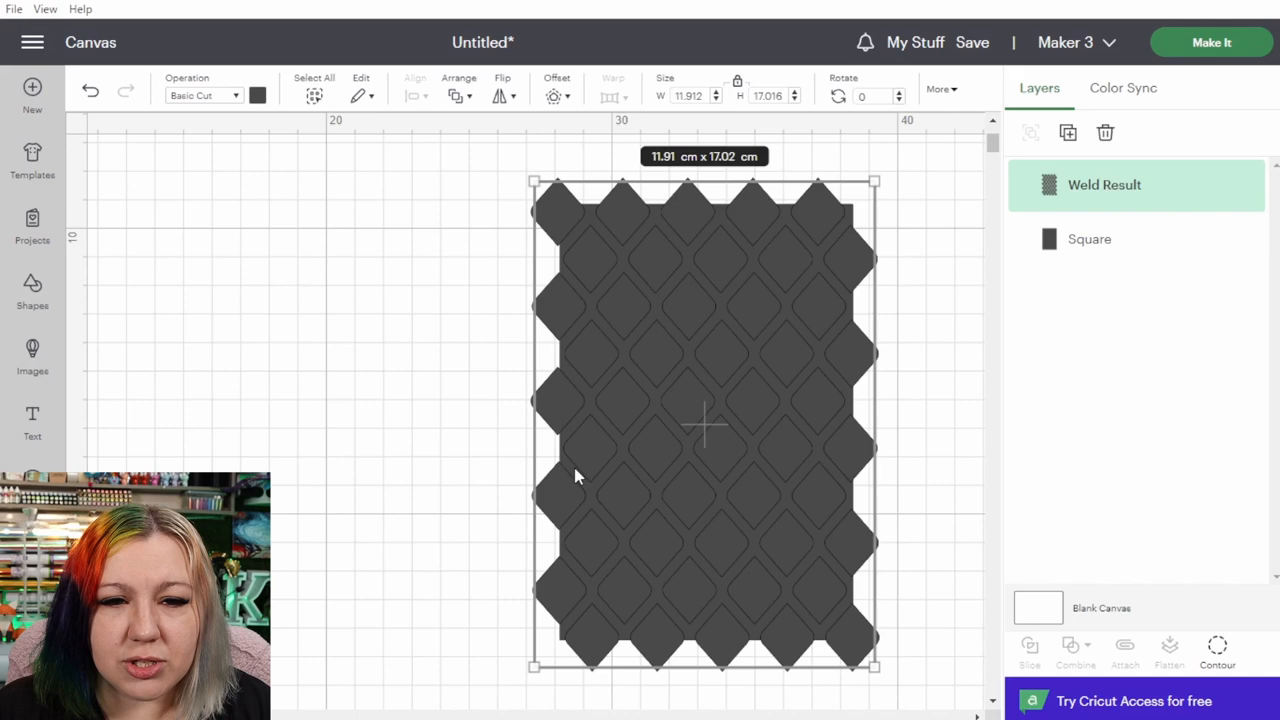
left_click(411, 90)
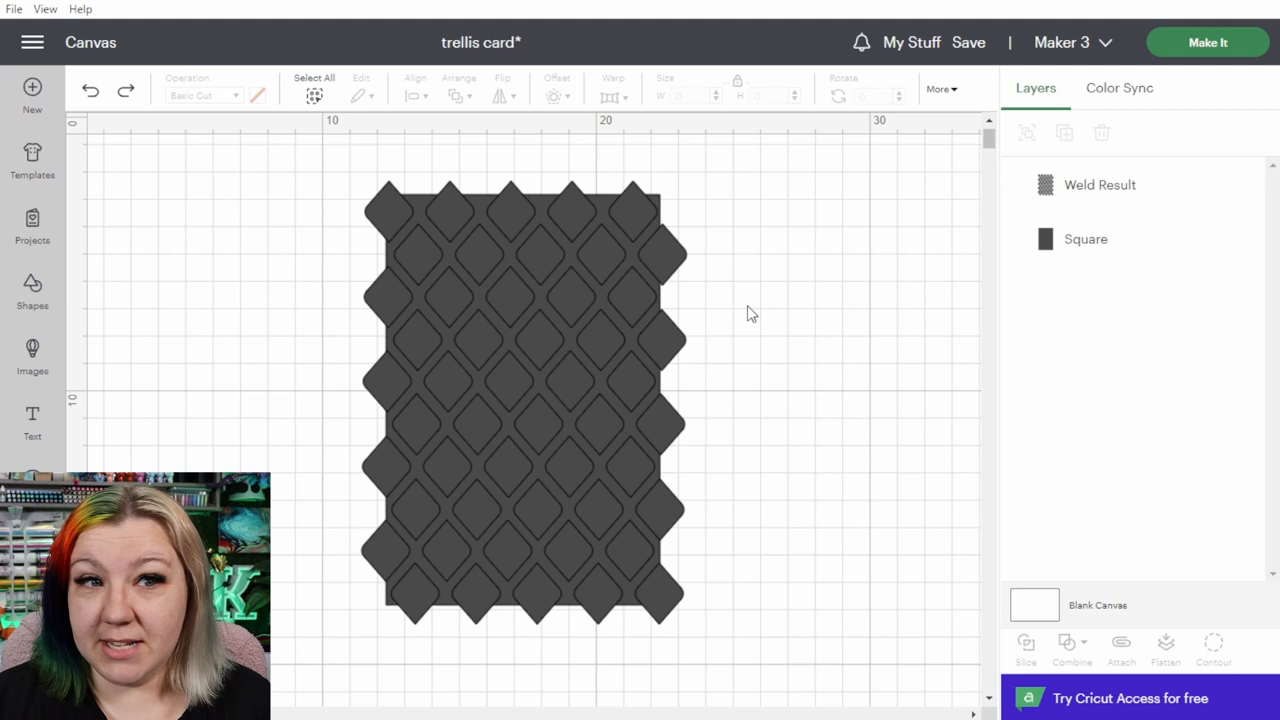
left_click(313, 90)
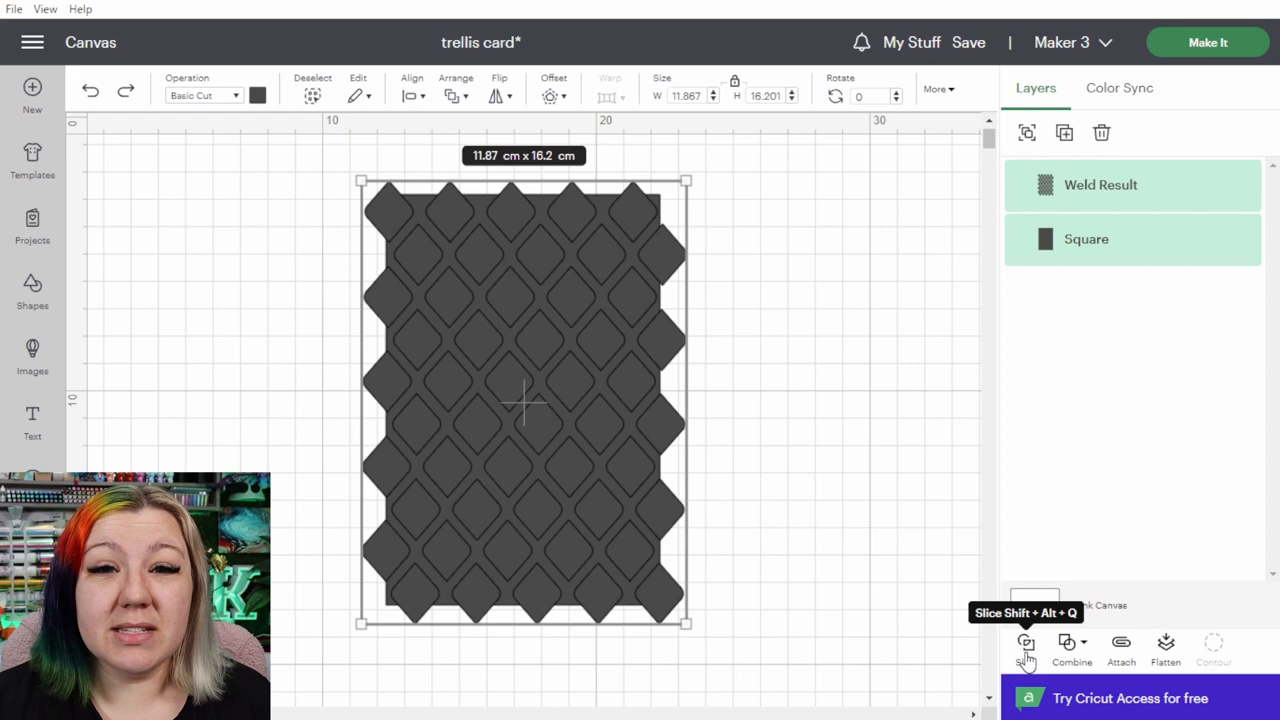
Slice the lattice with the rectangle, leaving one 10 × 15 cm panel.
left_click(1026, 645)
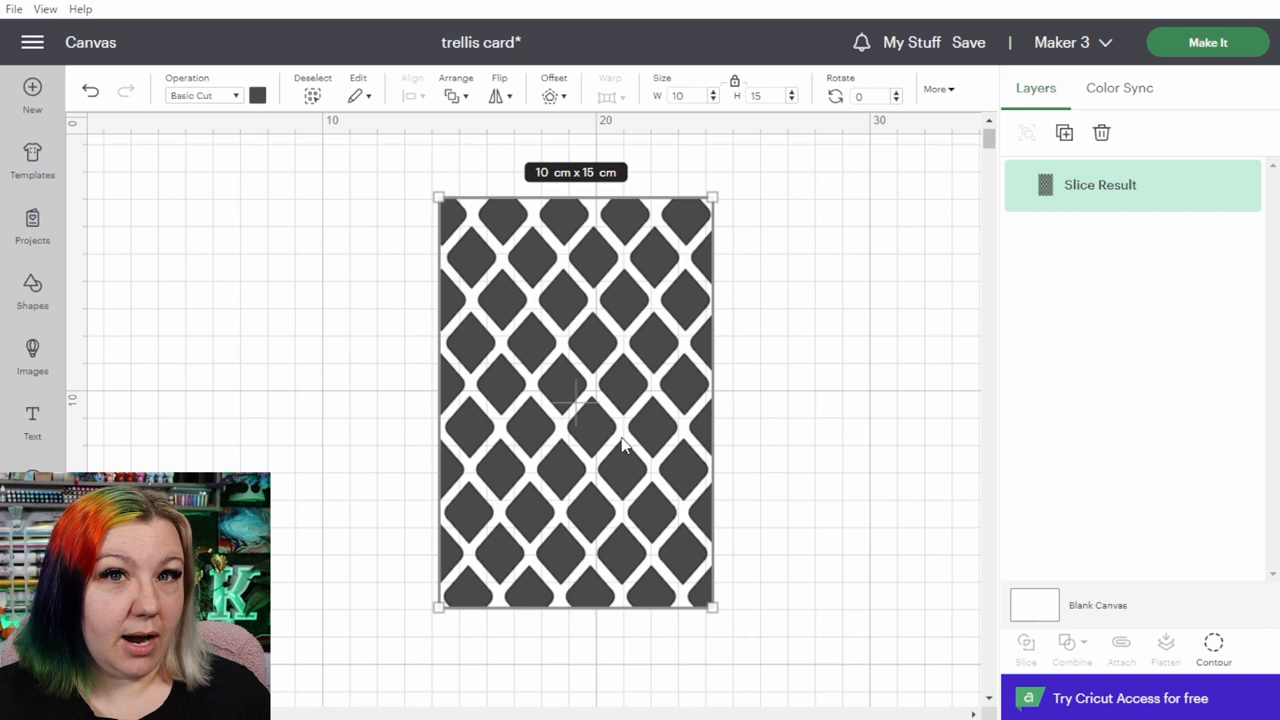
left_click(32, 290)
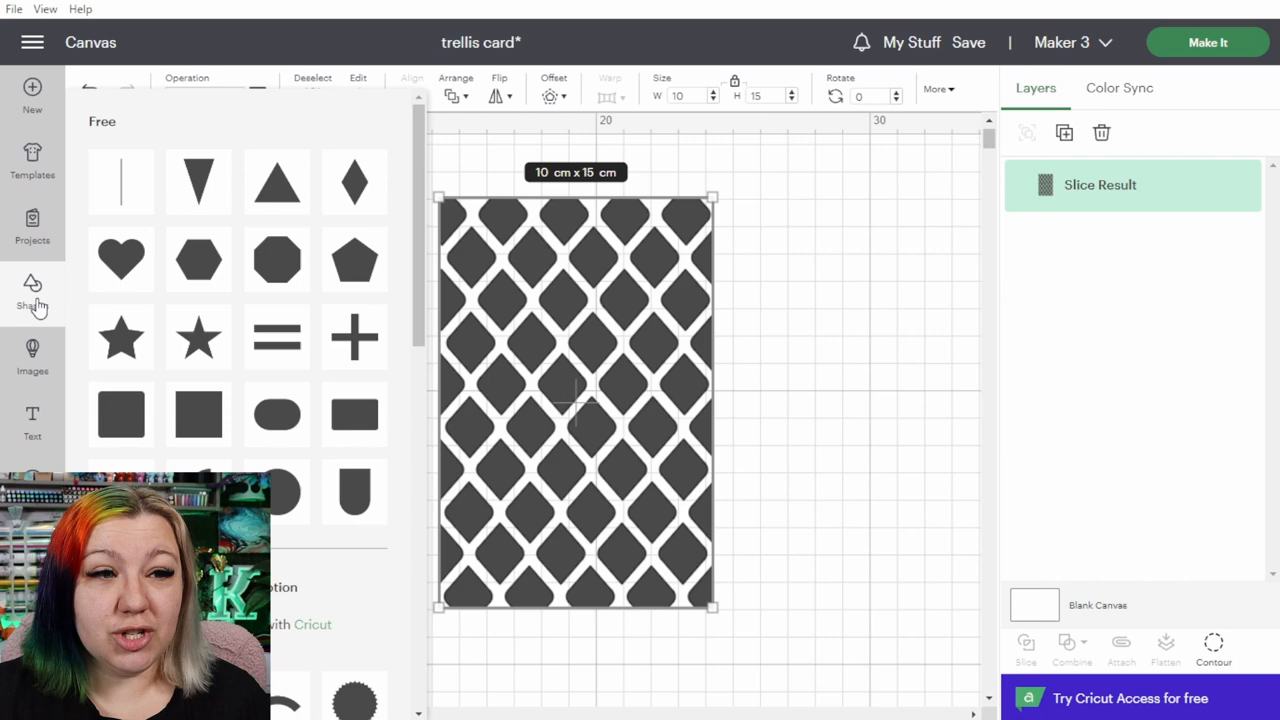
Add a square and center the lattice panel on it.
left_click(120, 413)
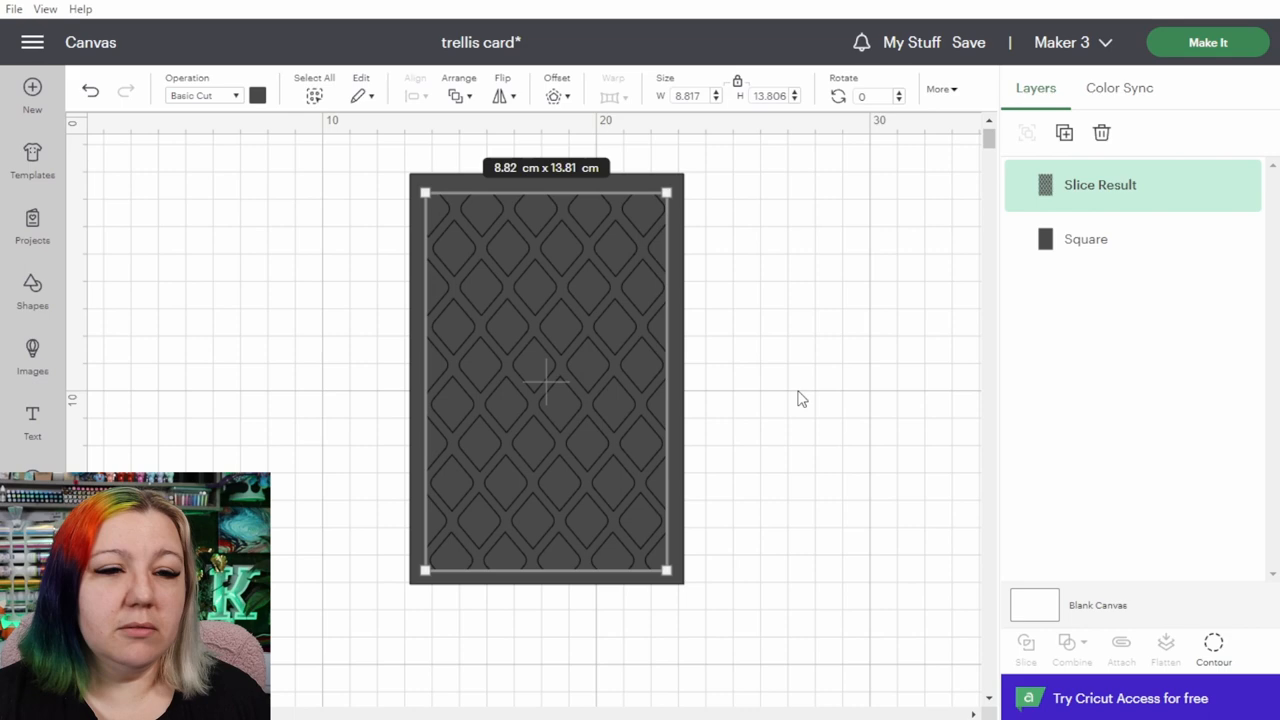
left_click(412, 90)
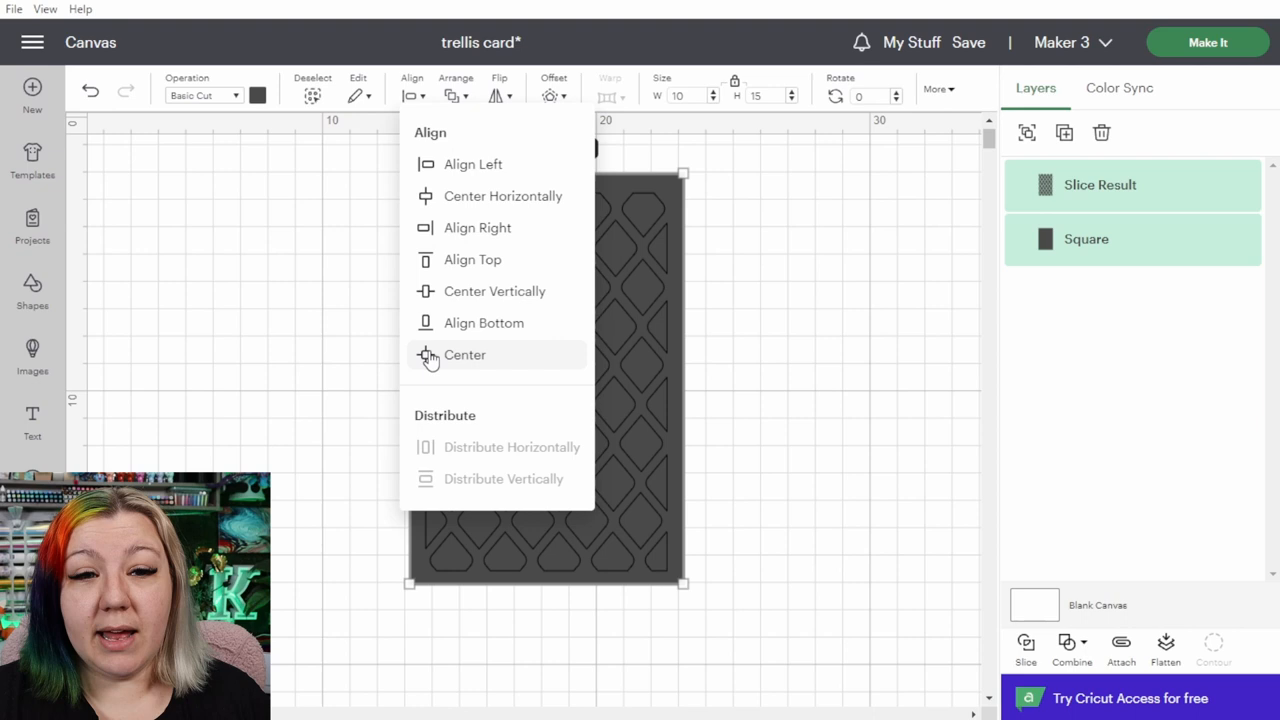
left_click(464, 355)
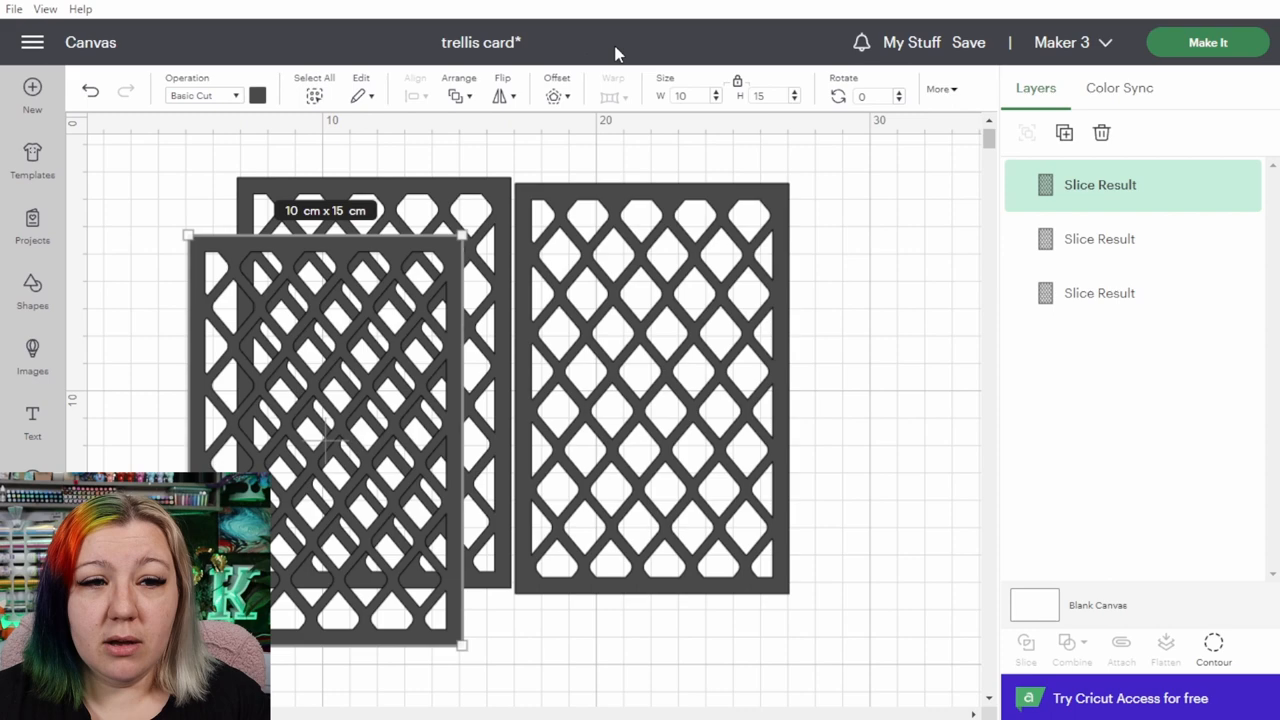
Select all three panels and move the row to the canvas origin.
left_click(313, 77)
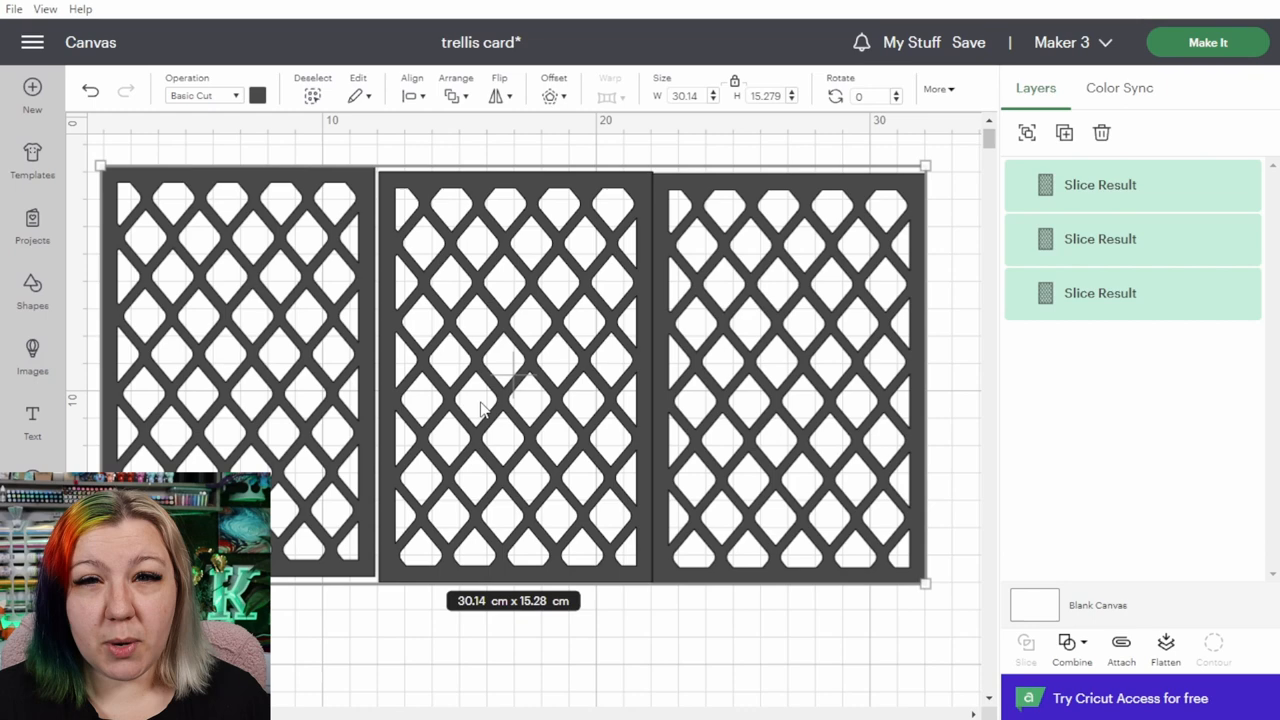
left_click_drag(480, 410, 500, 330)
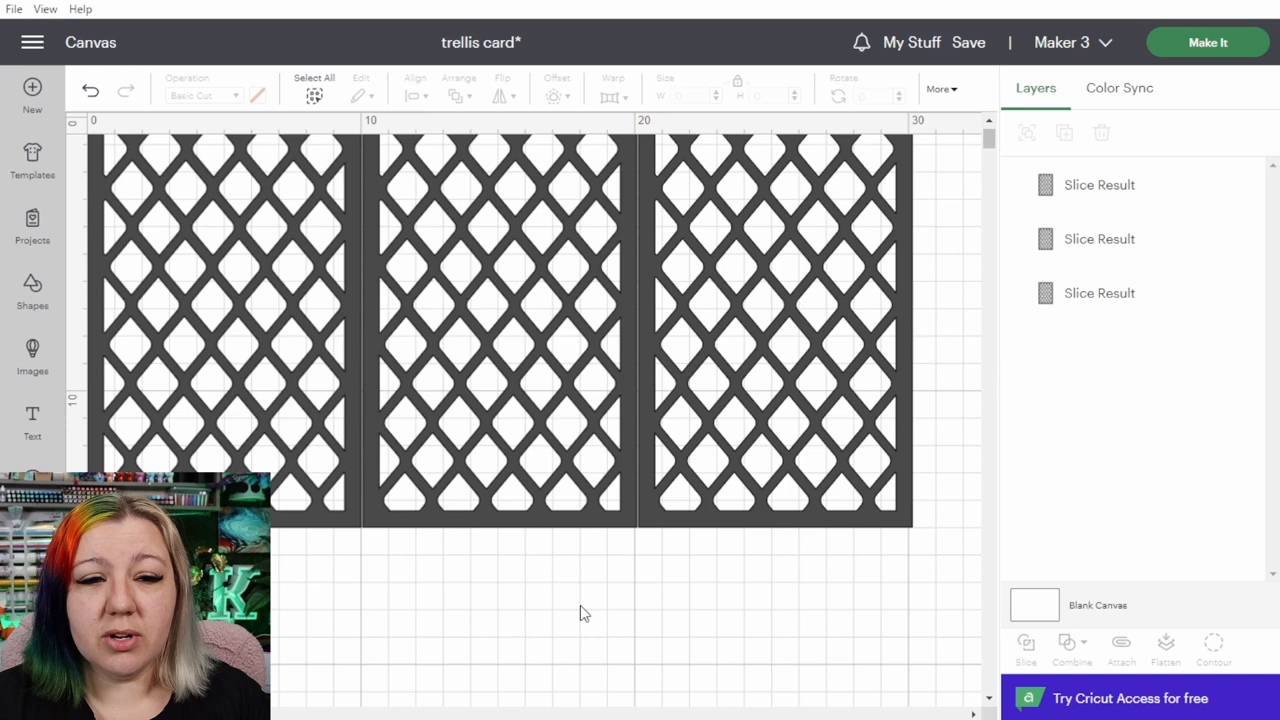
mouse_move(910, 570)
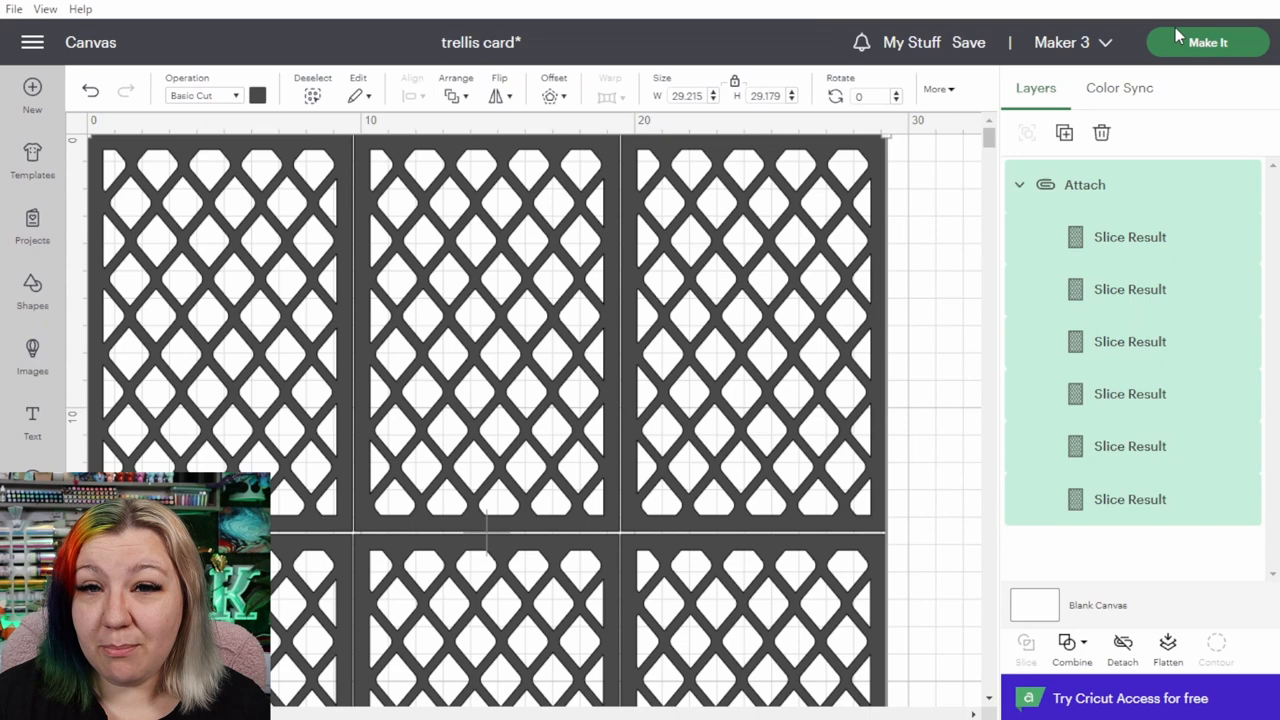
Send the six attached panels to the make screen and choose Foil Paper – 0.36 mm.
left_click(1207, 42)
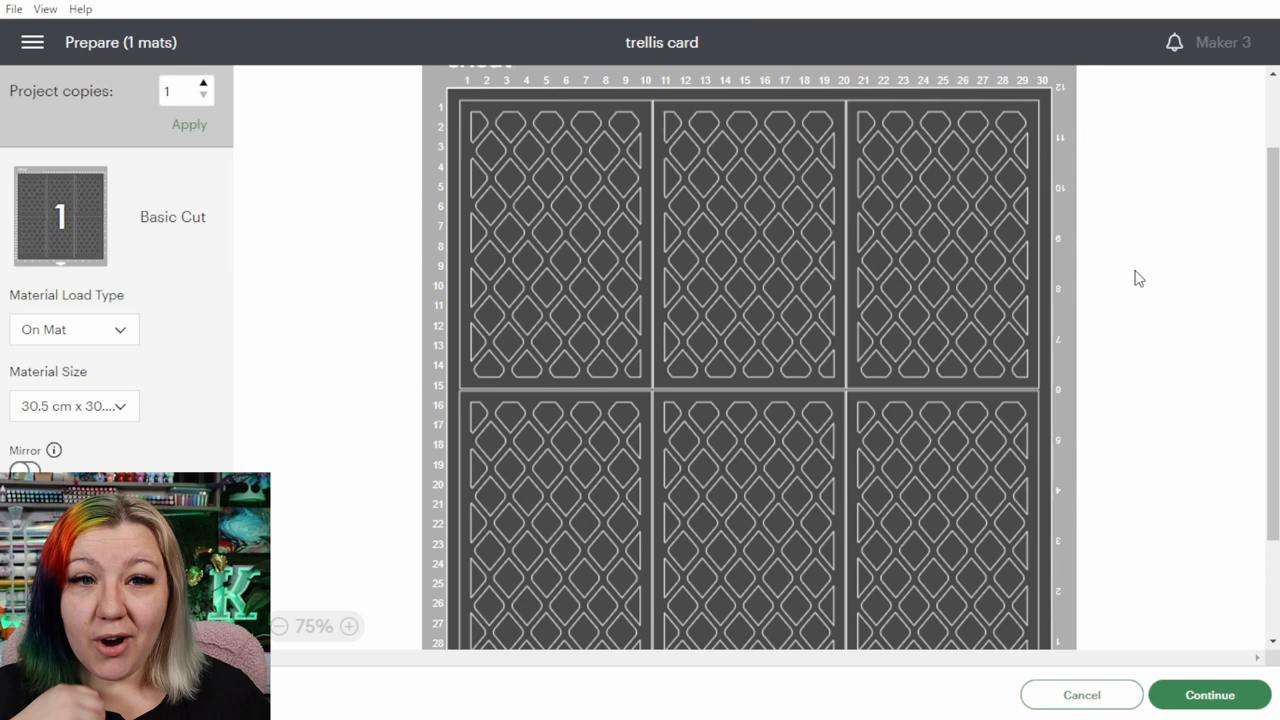
left_click(1208, 694)
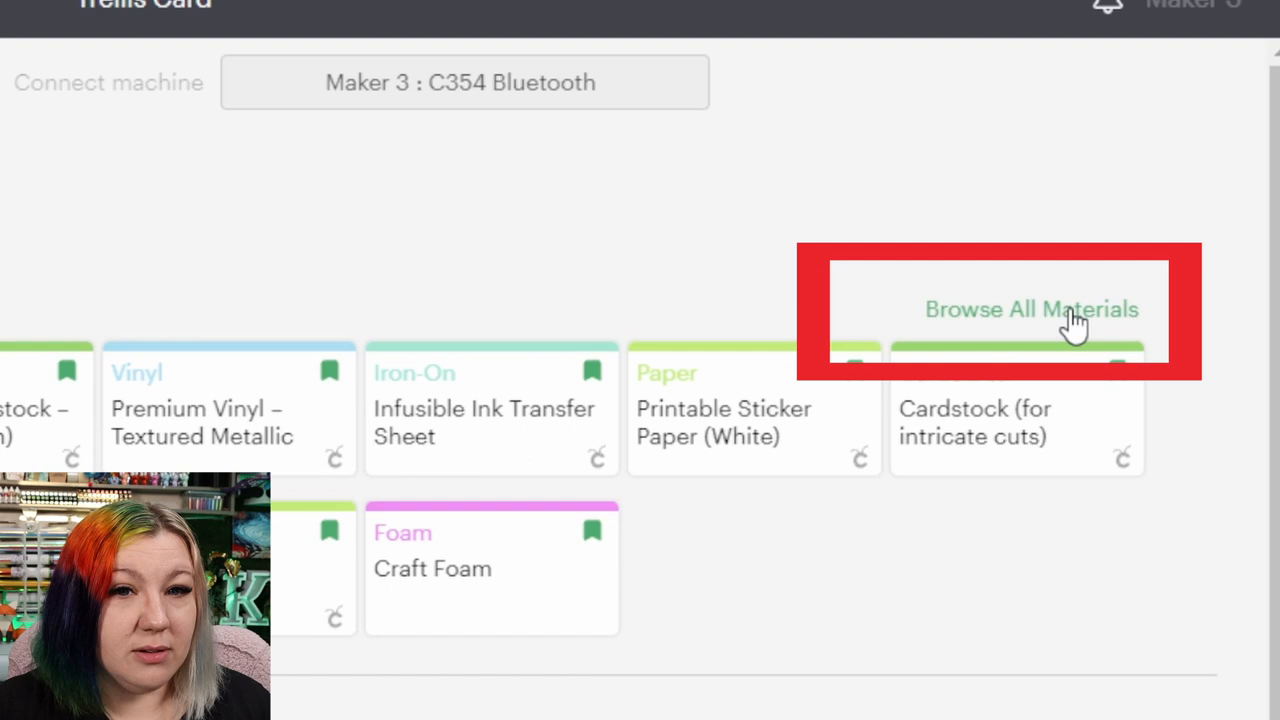
left_click(1031, 309)
type("foil")
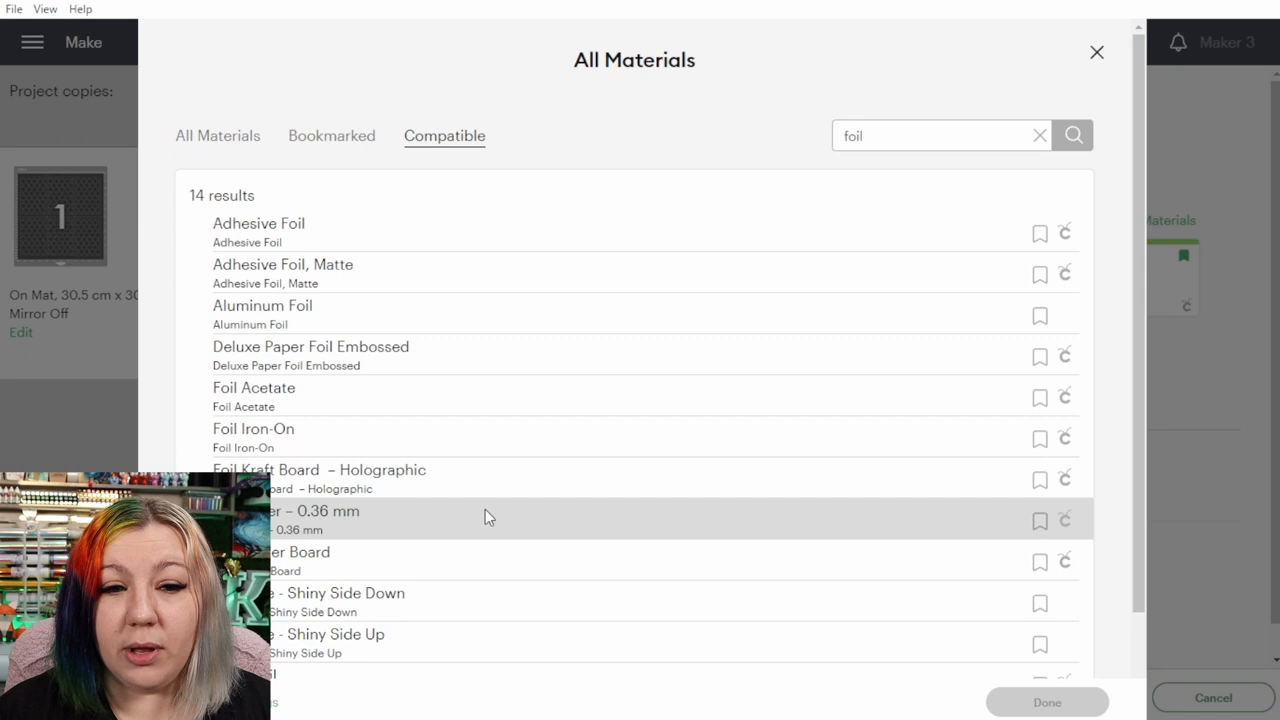
left_click(310, 519)
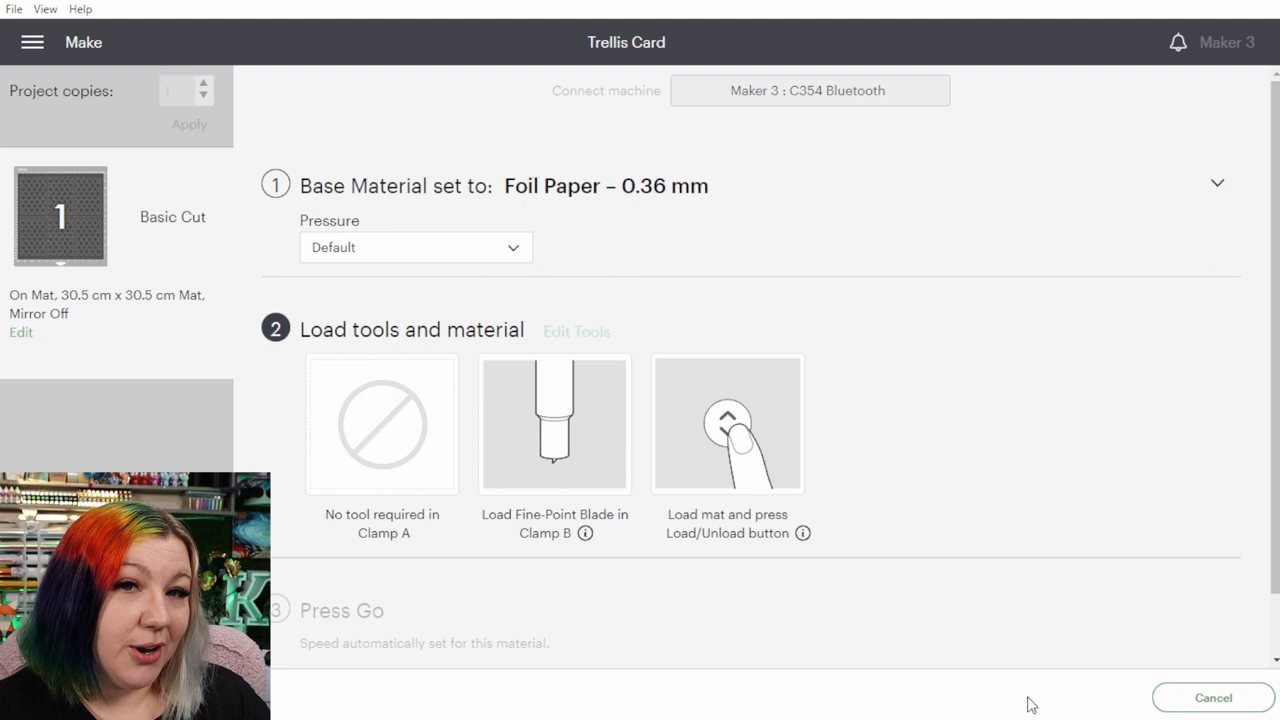